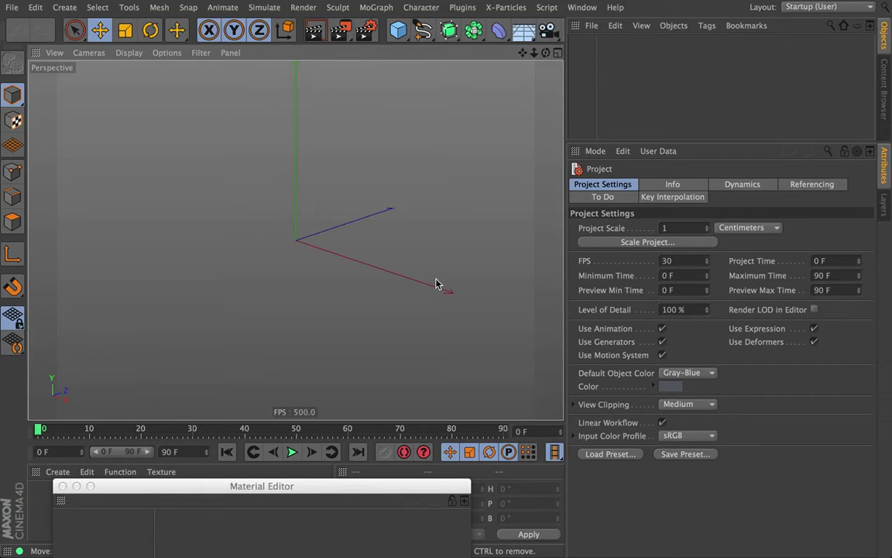
{"action": "mouse_move", "coordinate": [424, 267]}
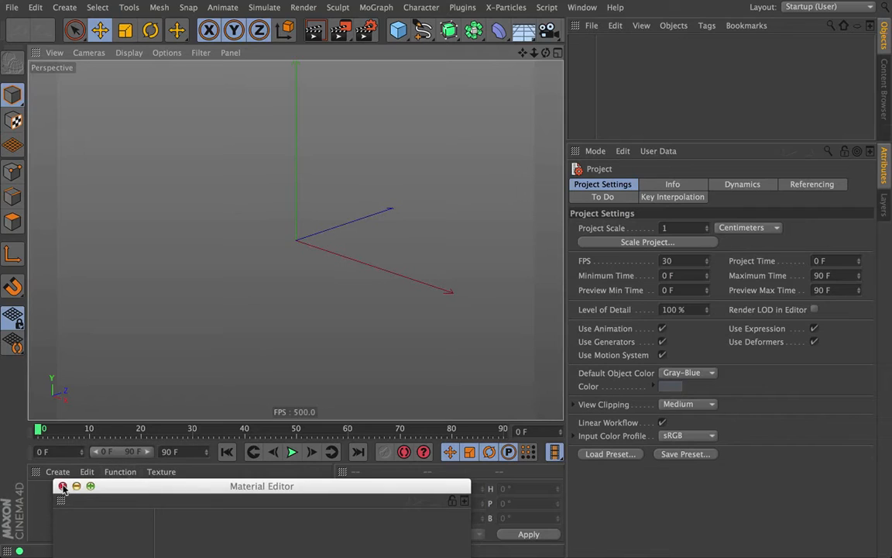
Close the leftover Material Editor window to leave the empty scene.
{"action": "left_click", "coordinate": [62, 486]}
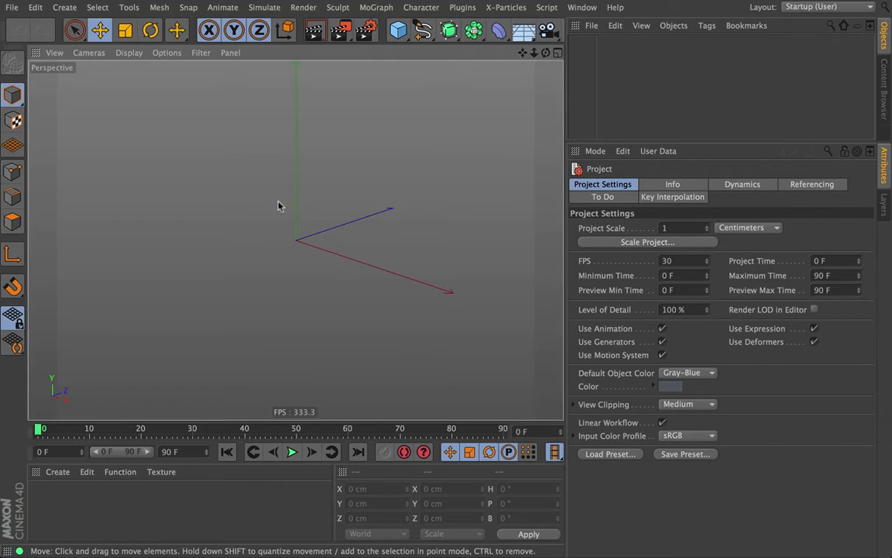
Add a default Cube from the primitive objects palette.
{"action": "left_click", "coordinate": [398, 30]}
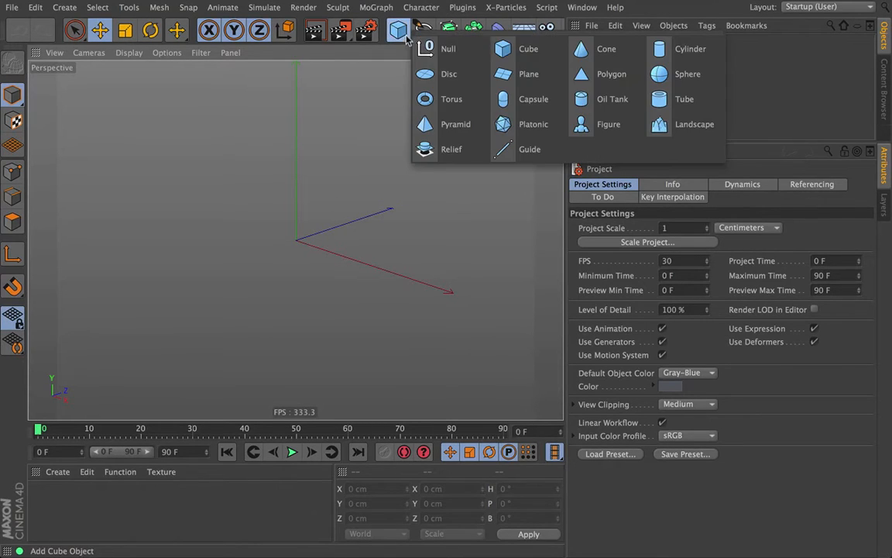
{"action": "left_click", "coordinate": [528, 48]}
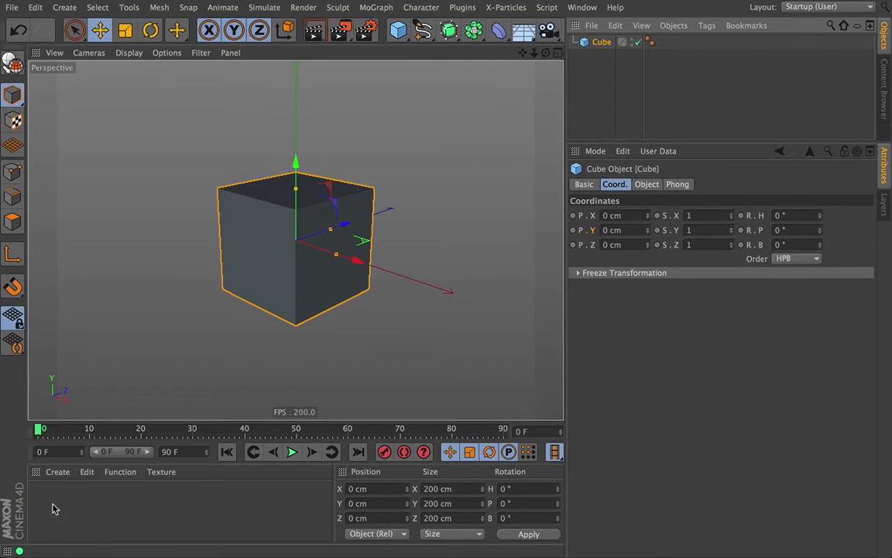
{"action": "mouse_move", "coordinate": [561, 84]}
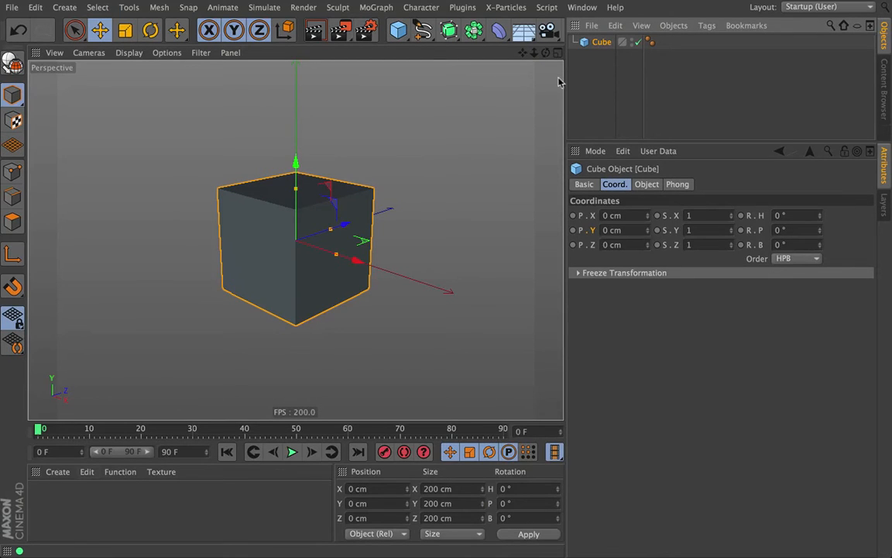
Create a new material Mat and apply it to the Cube.
{"action": "left_click", "coordinate": [57, 471]}
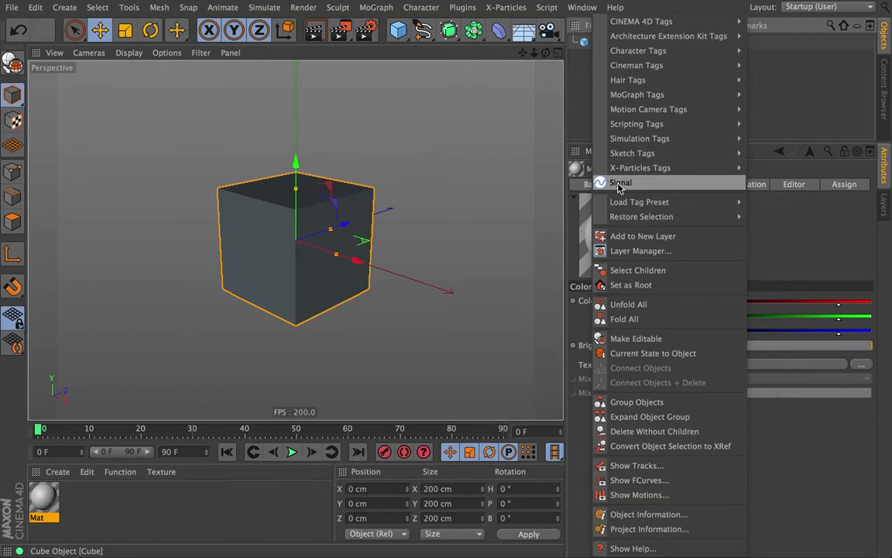
{"action": "left_click", "coordinate": [619, 183]}
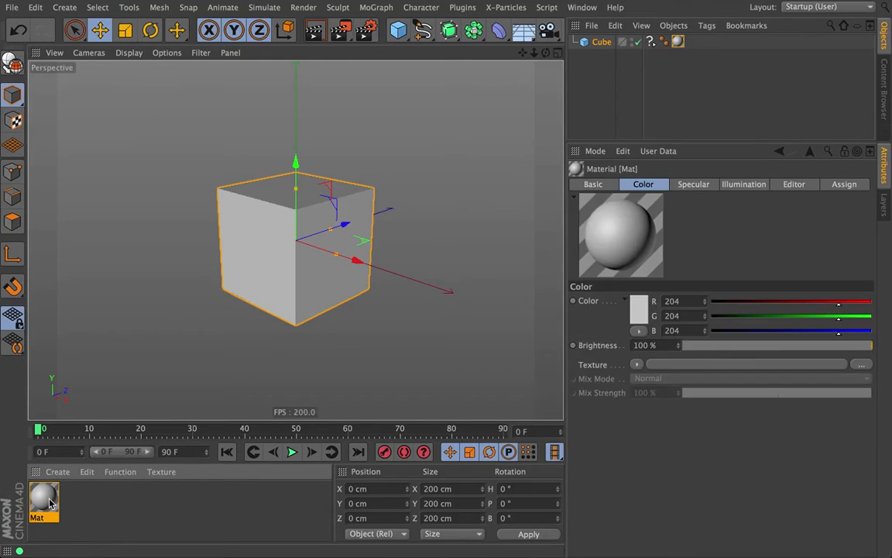
Enable Mat's Luminance channel so the cube renders flat glowing white.
{"action": "double_click", "coordinate": [43, 502]}
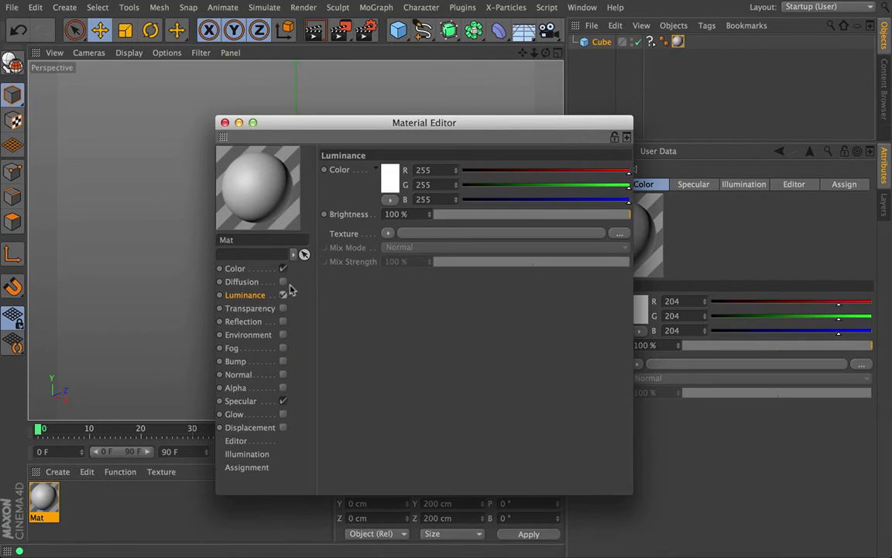
{"action": "left_click", "coordinate": [282, 295]}
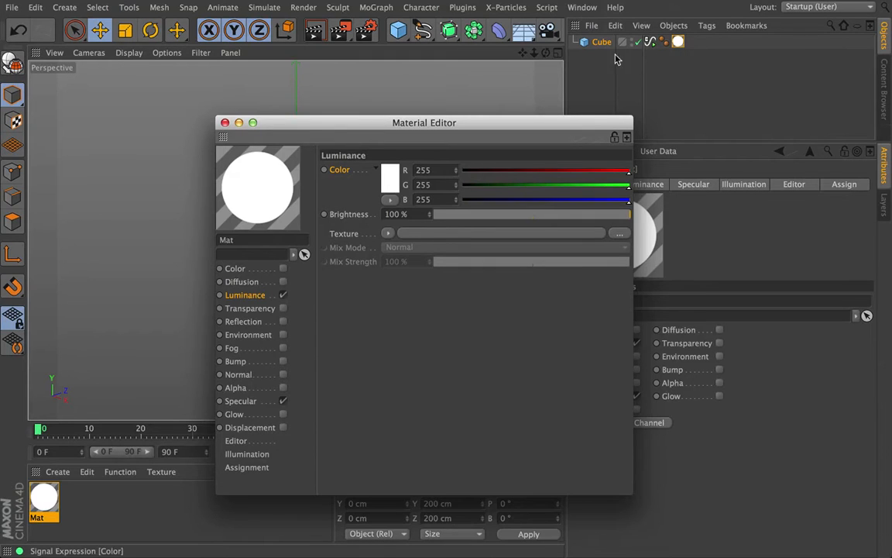
{"action": "left_click", "coordinate": [226, 122]}
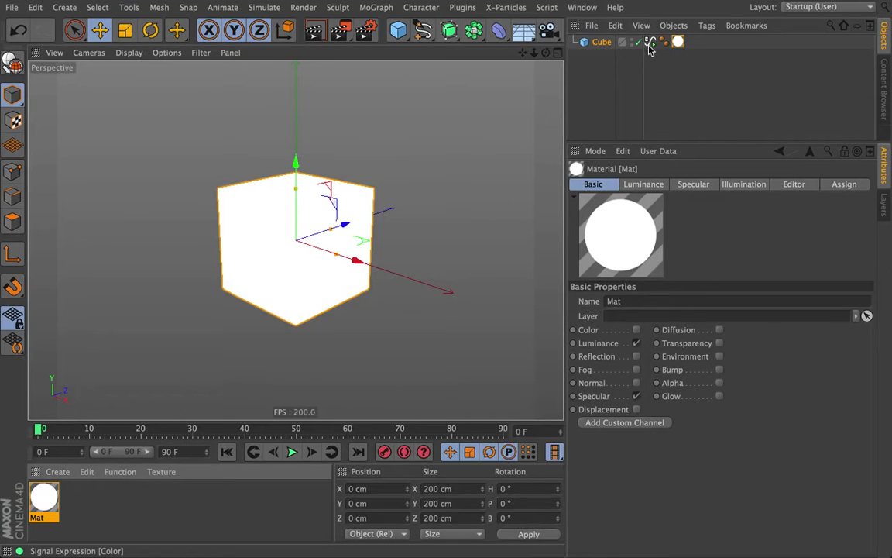
Ease the Signal tag's Time spline into an S-curve and play the black-to-white fade.
{"action": "left_click", "coordinate": [651, 42]}
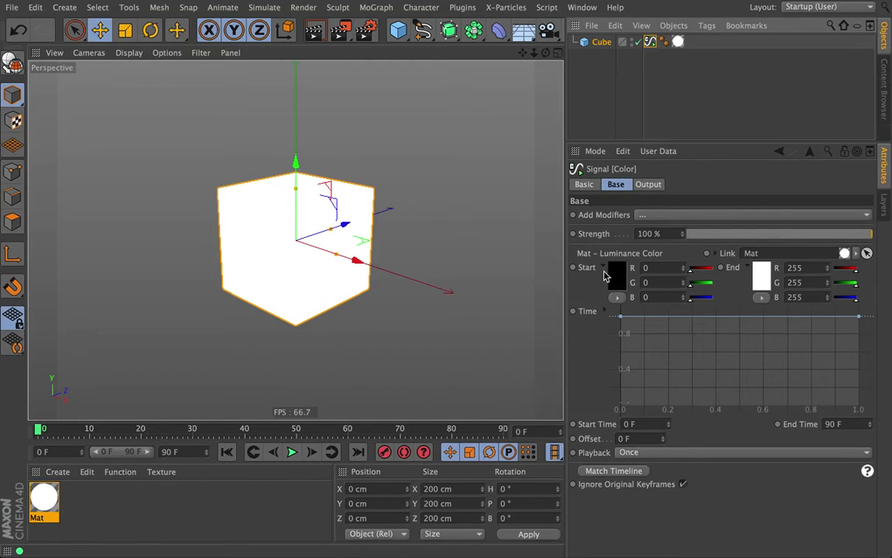
{"action": "mouse_move", "coordinate": [753, 279]}
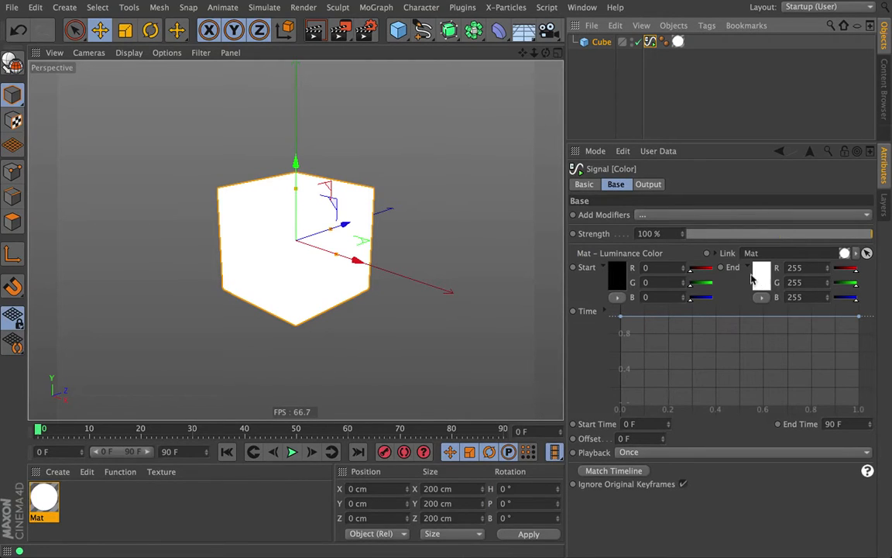
{"action": "mouse_move", "coordinate": [607, 321]}
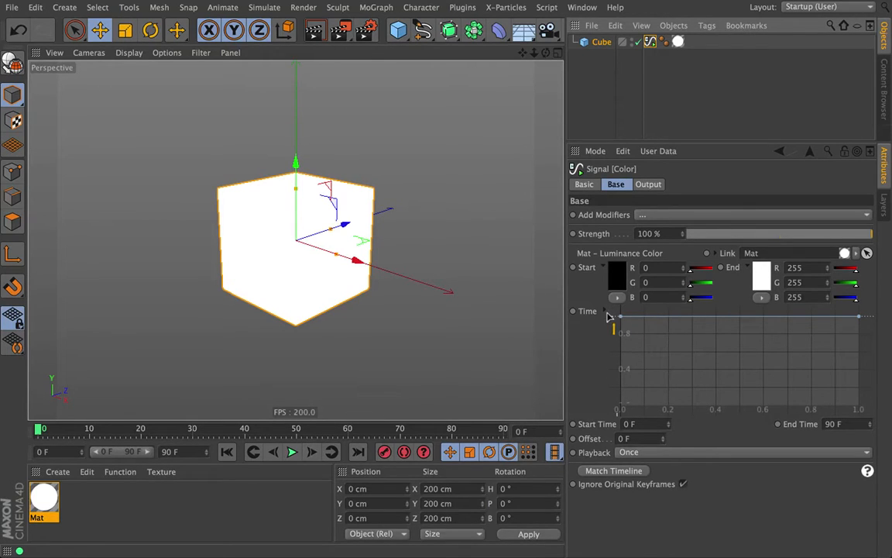
{"action": "left_click", "coordinate": [292, 452]}
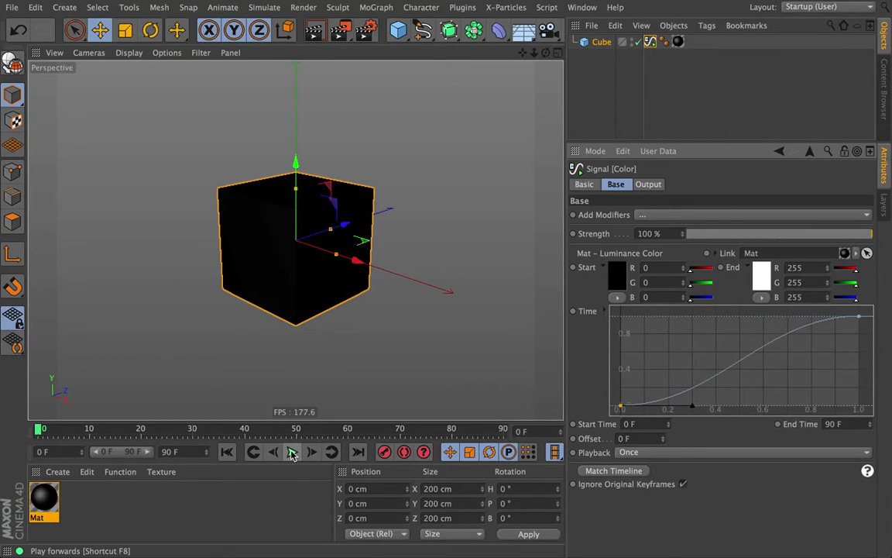
{"action": "left_click", "coordinate": [291, 452]}
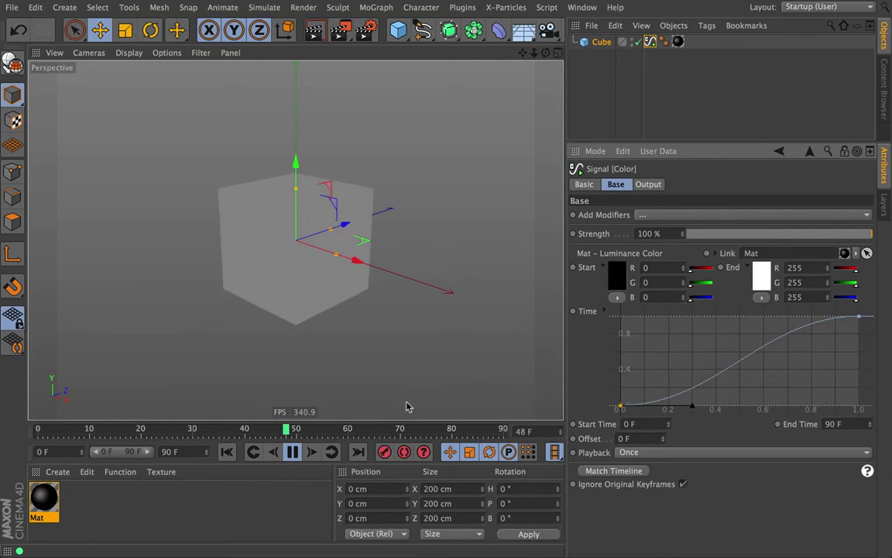
{"action": "left_click", "coordinate": [293, 452]}
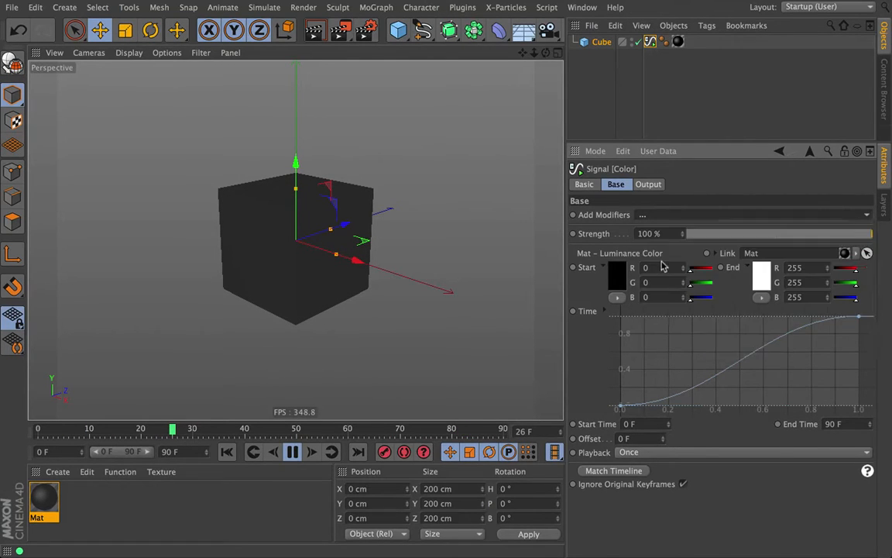
Add a Sin modifier at 10% strength with a 10 F loop point.
{"action": "left_click", "coordinate": [649, 182]}
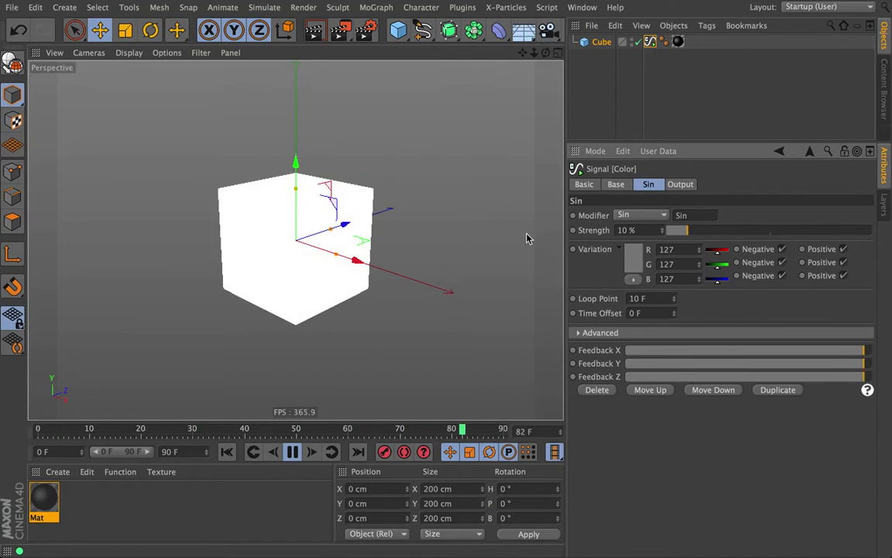
Add a full-strength Noise modifier and review the Noise and Sin settings.
{"action": "left_click", "coordinate": [617, 184]}
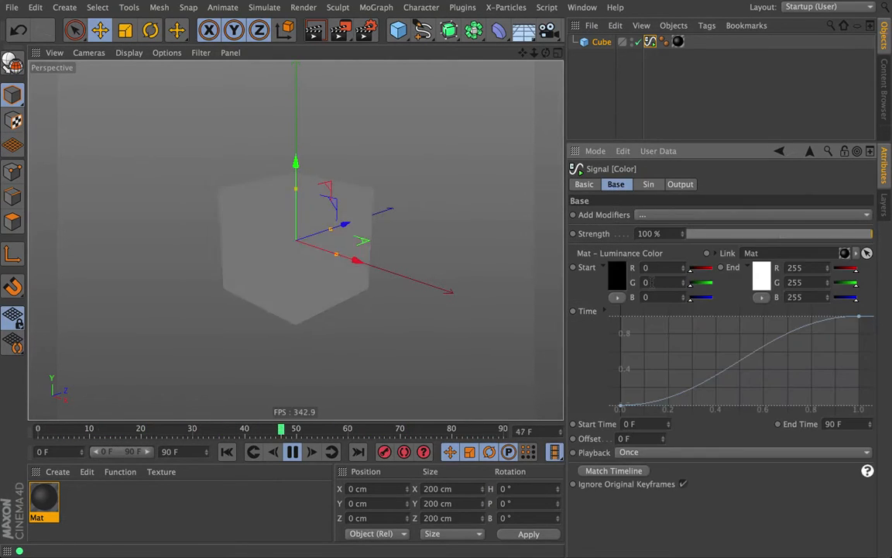
{"action": "left_click", "coordinate": [680, 183]}
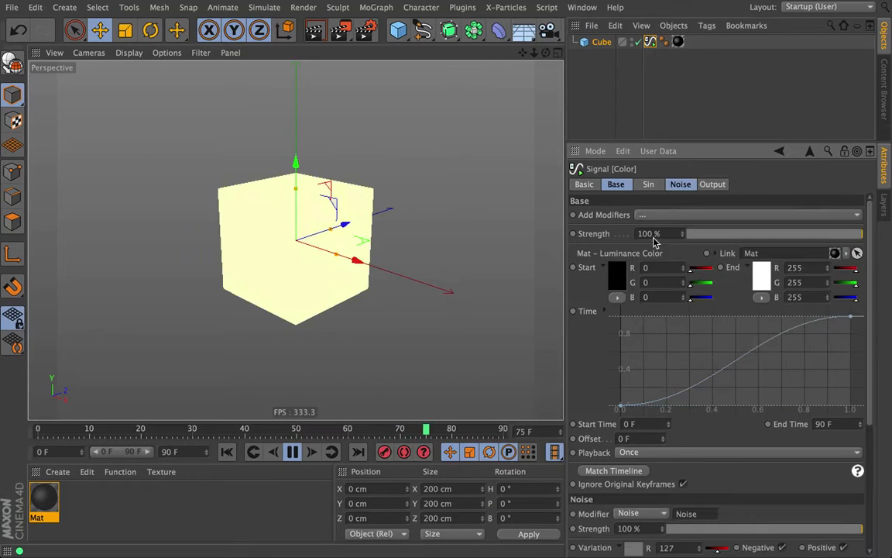
{"action": "left_click", "coordinate": [680, 183]}
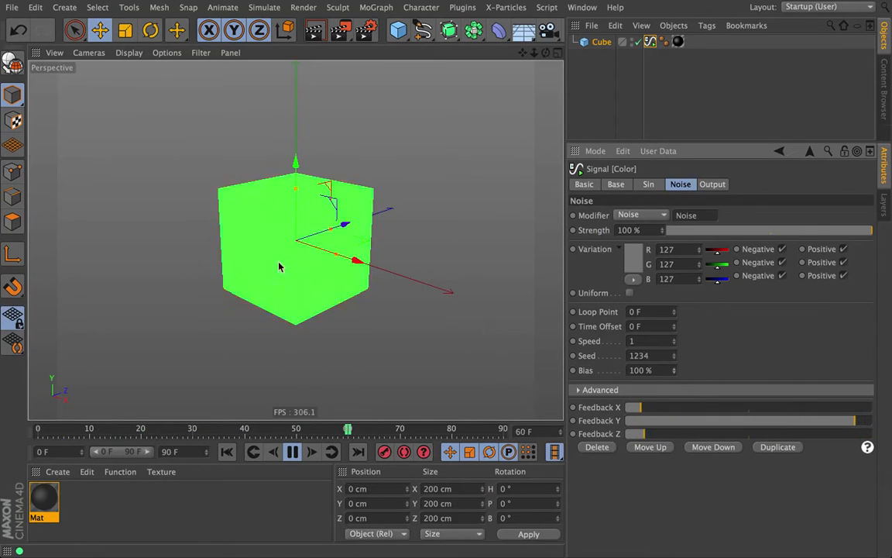
{"action": "left_click", "coordinate": [647, 184]}
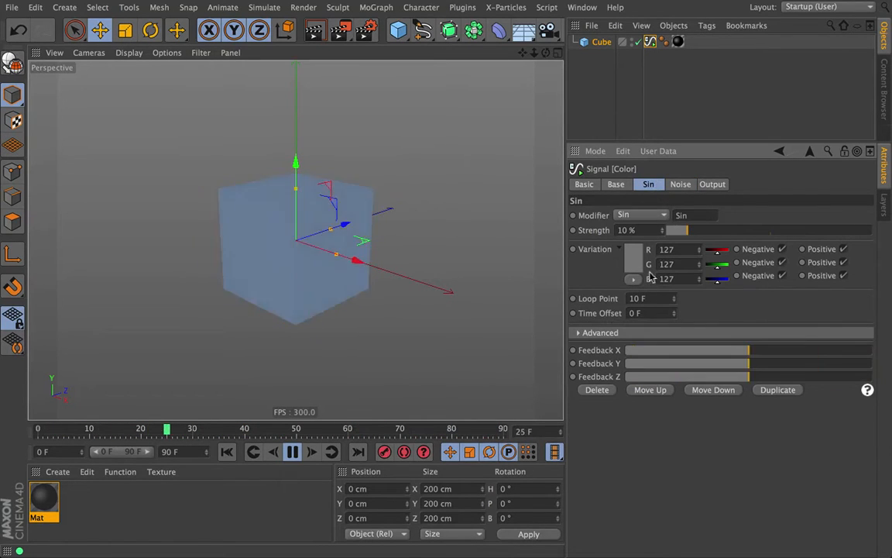
{"action": "left_click", "coordinate": [680, 183]}
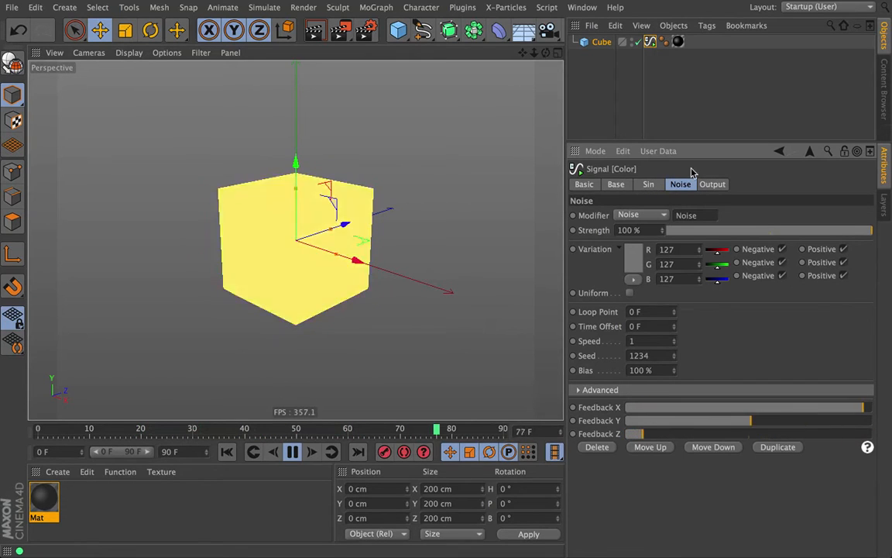
Watch the master, base, sin and noise output readouts during playback.
{"action": "left_click", "coordinate": [712, 185]}
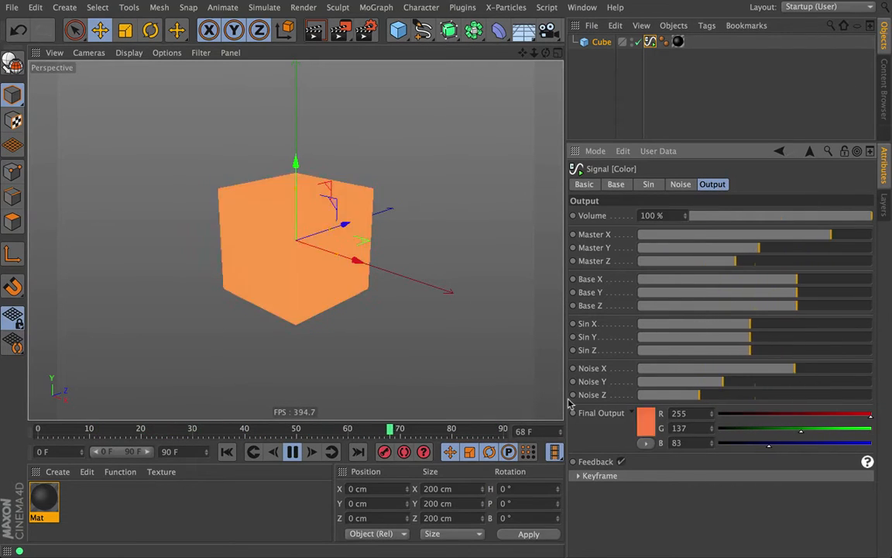
{"action": "left_click", "coordinate": [293, 452]}
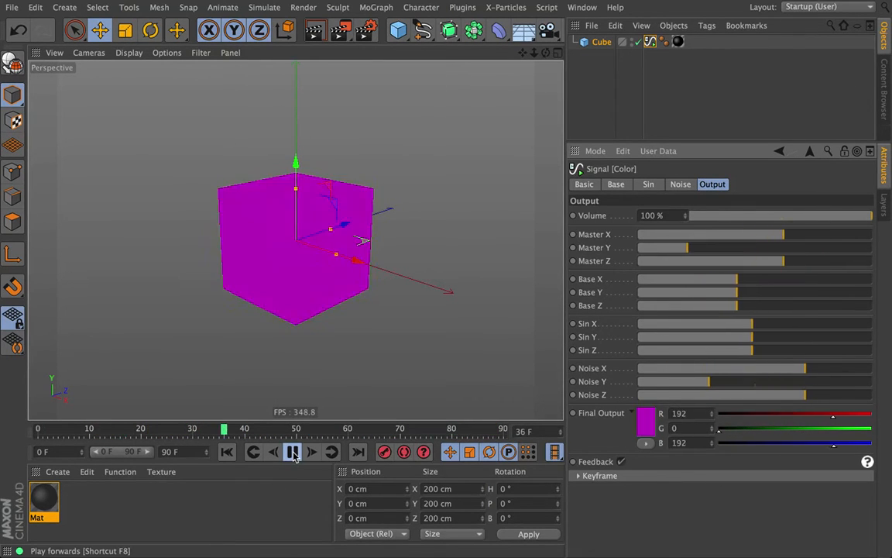
{"action": "left_click", "coordinate": [292, 453]}
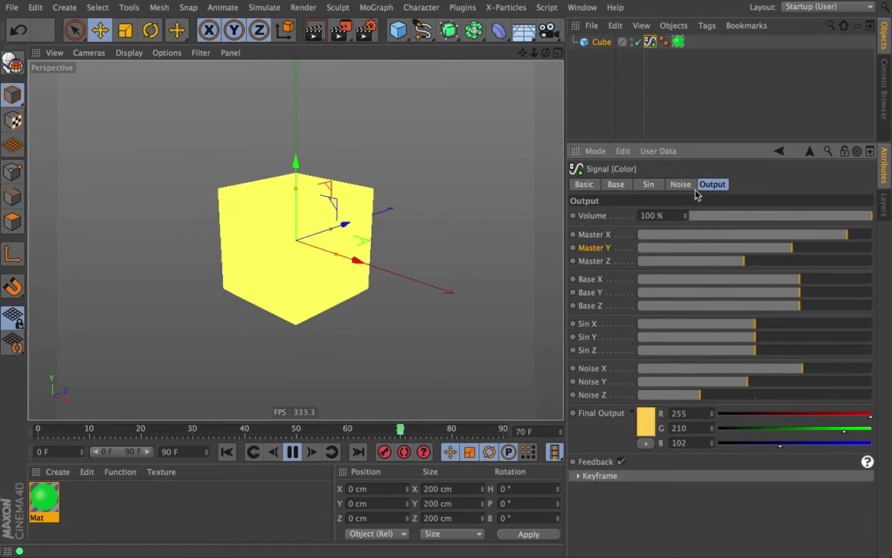
Set Noise bias to 0% and strength to 26%, checking the output readouts.
{"action": "left_click", "coordinate": [680, 183]}
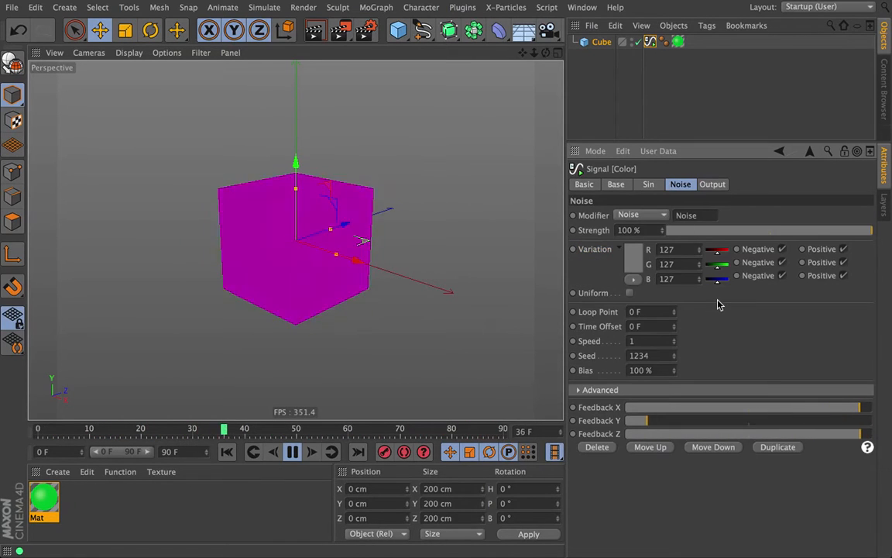
{"action": "left_click", "coordinate": [711, 183]}
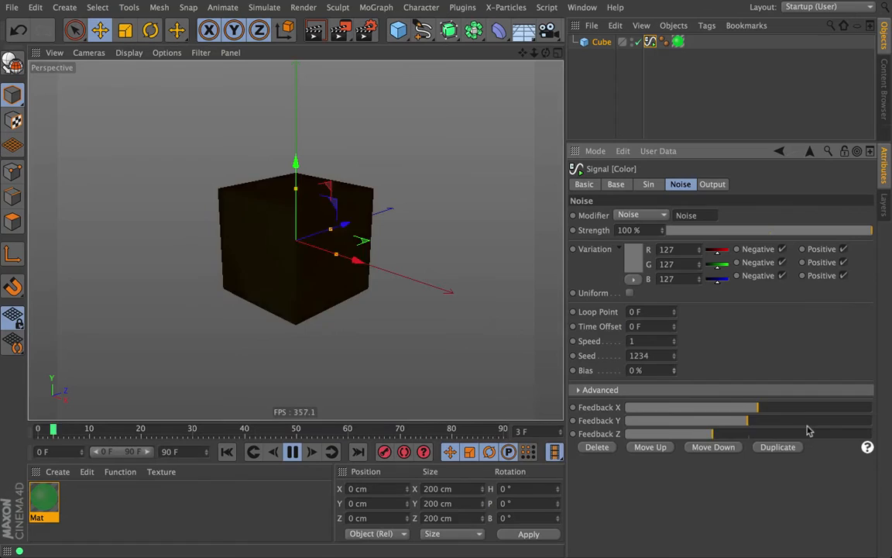
{"action": "left_click", "coordinate": [712, 183]}
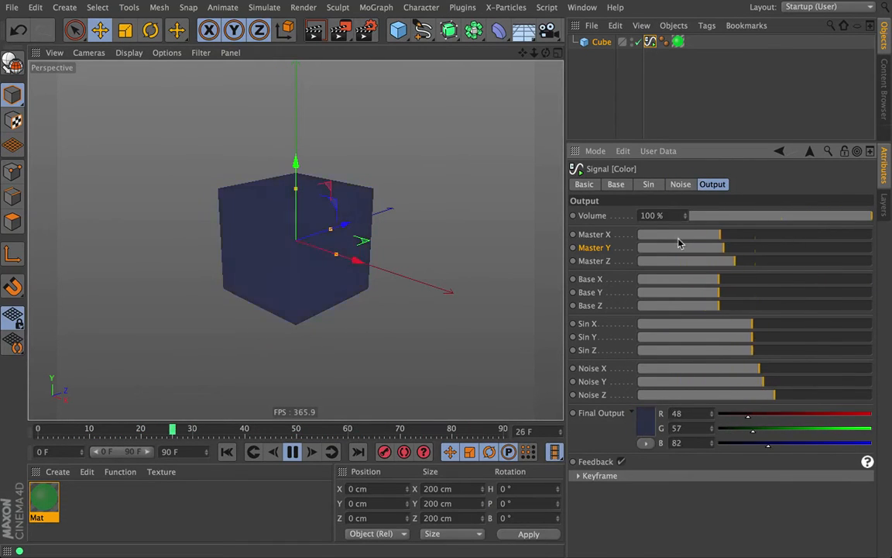
{"action": "left_click", "coordinate": [647, 185]}
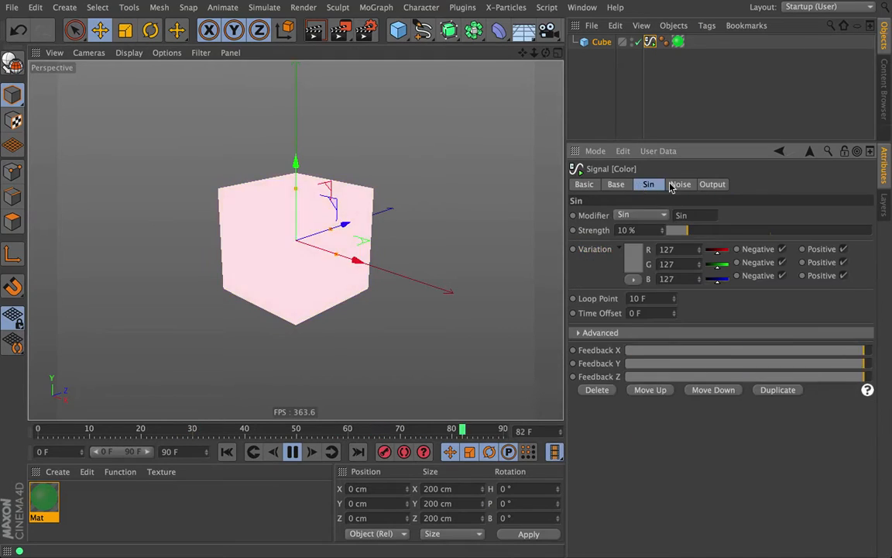
{"action": "left_click", "coordinate": [680, 183]}
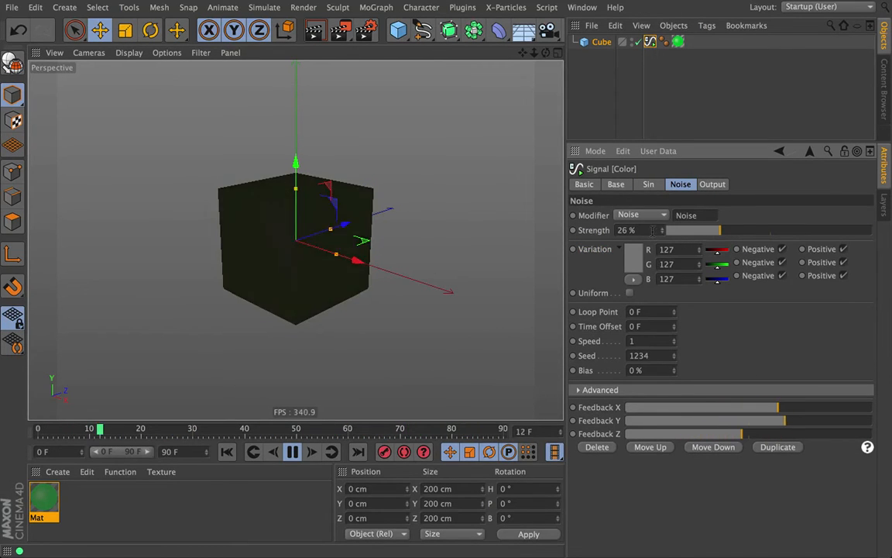
{"action": "left_click", "coordinate": [713, 182]}
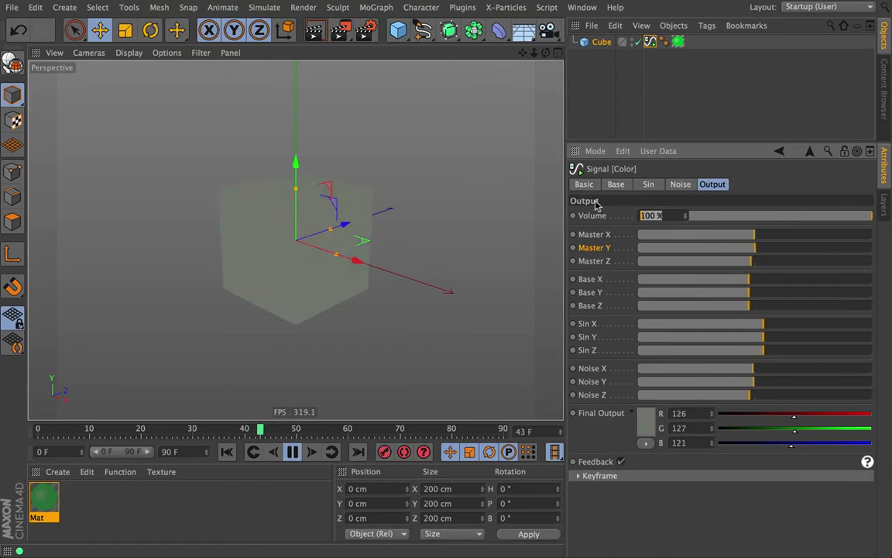
Test output volume at 10% then 200%, and retarget the signal to the cube's position.
{"action": "left_click", "coordinate": [227, 453]}
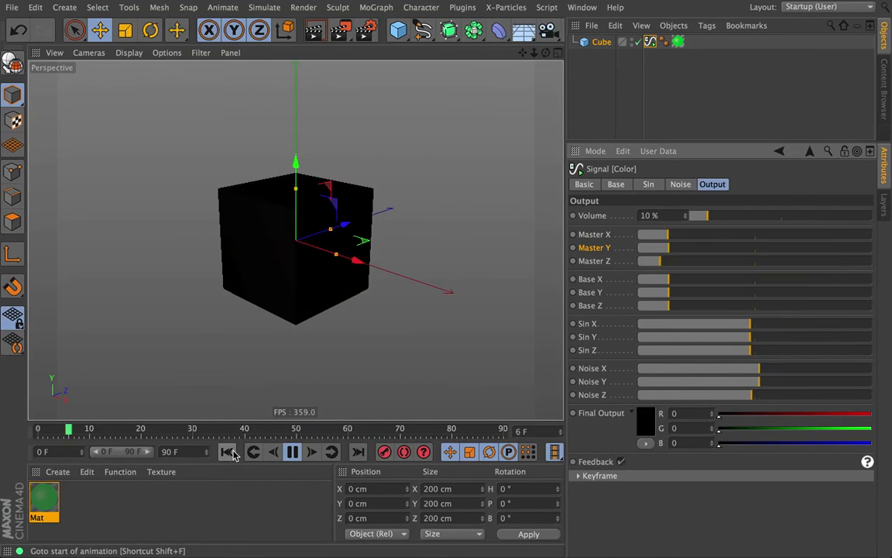
{"action": "left_click", "coordinate": [291, 452]}
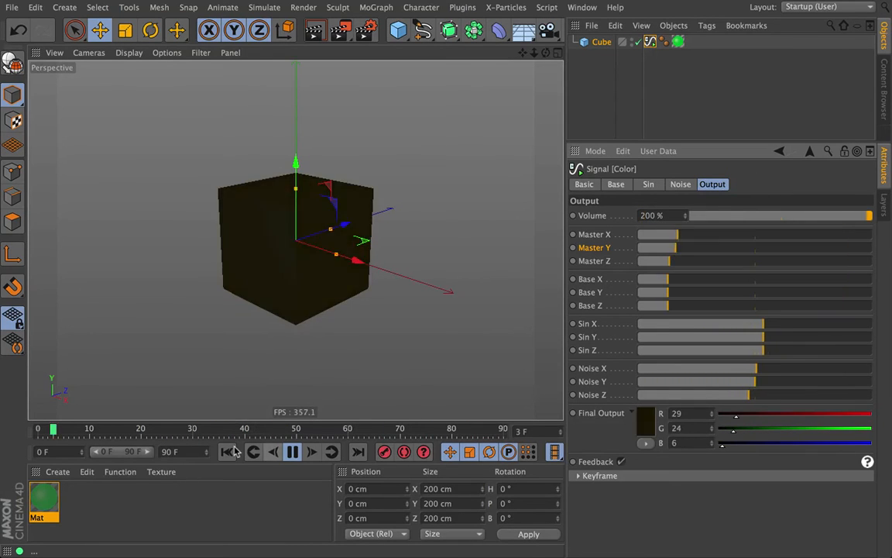
{"action": "left_click", "coordinate": [292, 452]}
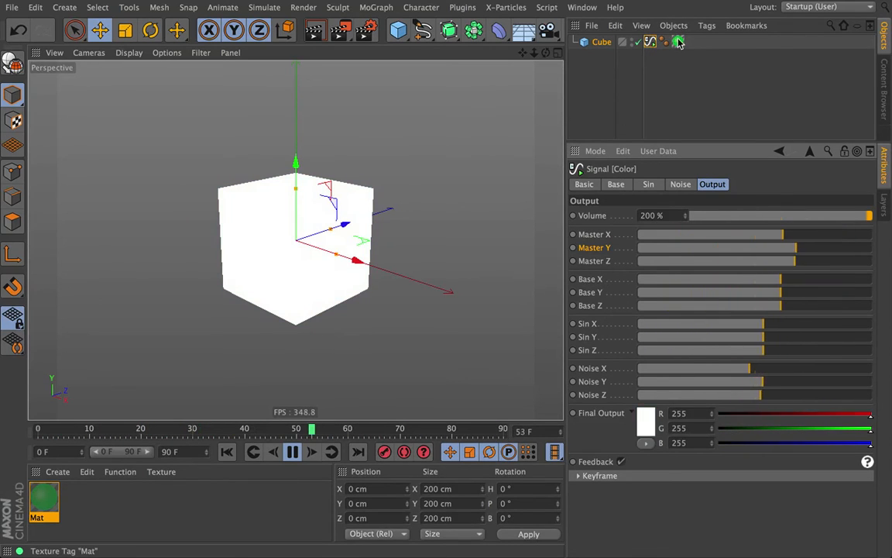
{"action": "left_click", "coordinate": [677, 42]}
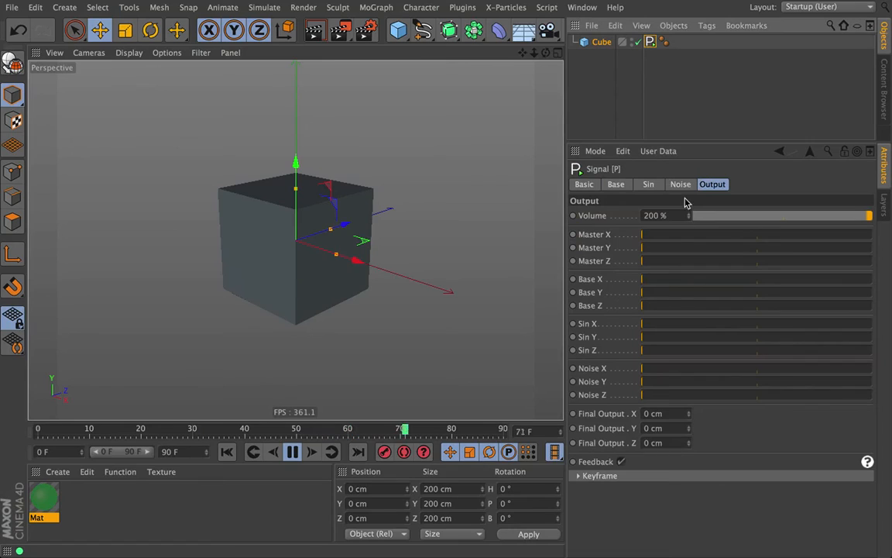
Review the position signal's Base, Sin and Noise settings, then return to the Output readouts.
{"action": "left_click", "coordinate": [617, 183]}
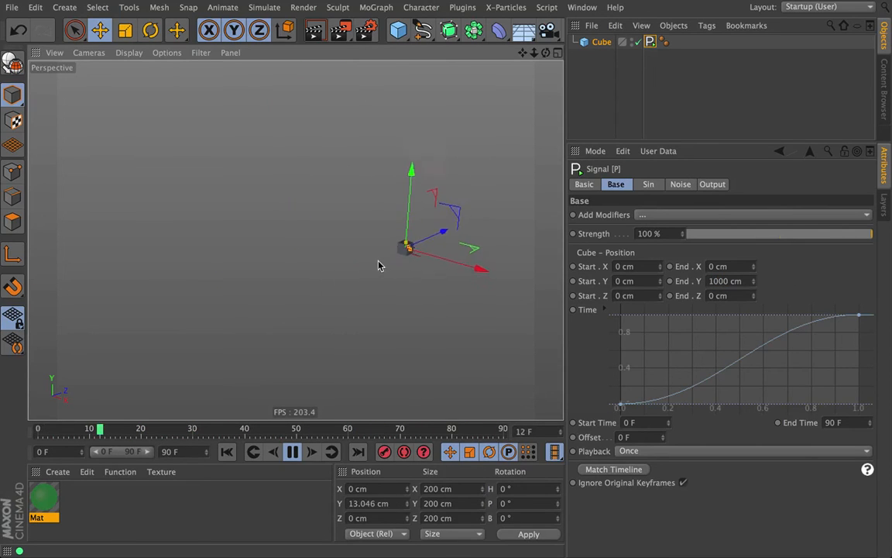
{"action": "left_click", "coordinate": [648, 183]}
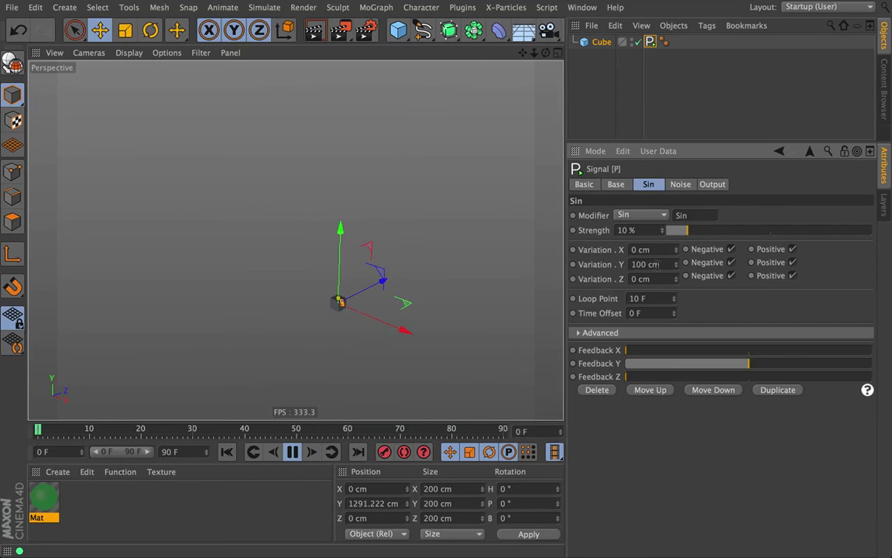
{"action": "left_click", "coordinate": [680, 183]}
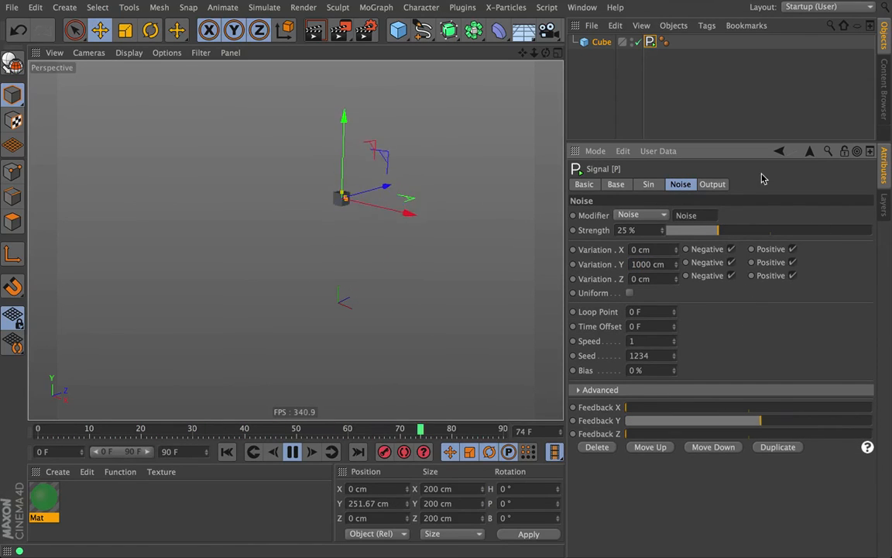
{"action": "left_click", "coordinate": [712, 183]}
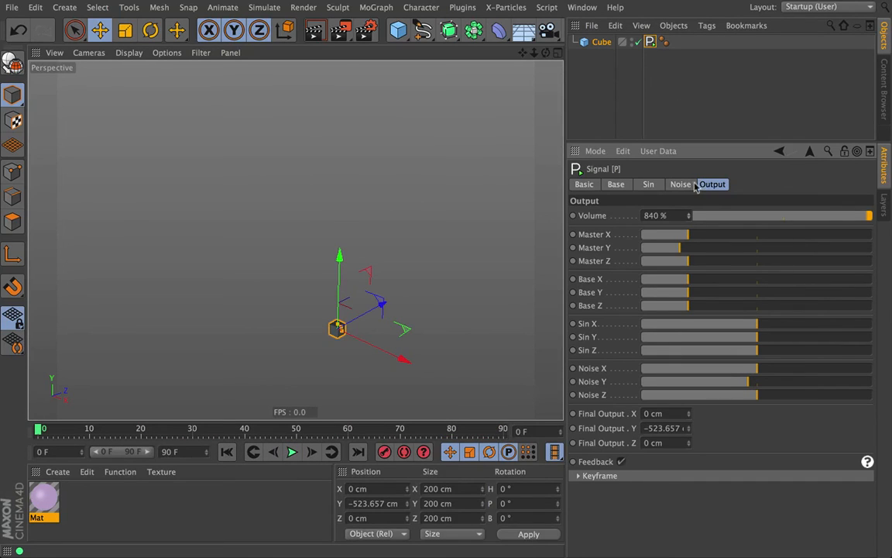
{"action": "mouse_move", "coordinate": [596, 291]}
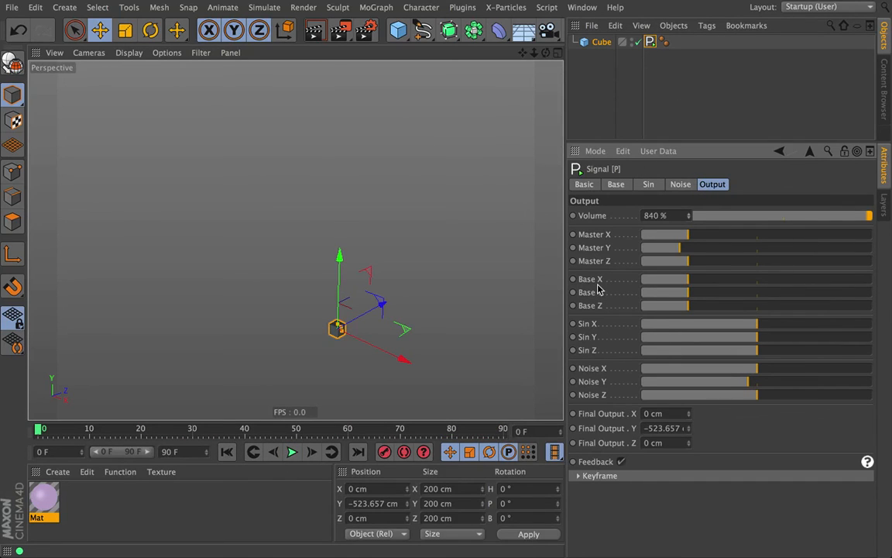
{"action": "mouse_move", "coordinate": [663, 479]}
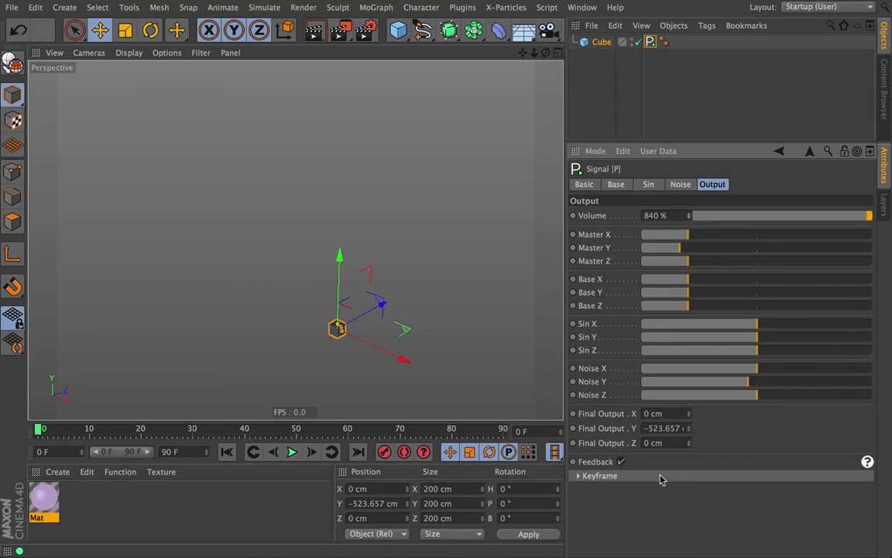
{"action": "mouse_move", "coordinate": [453, 100]}
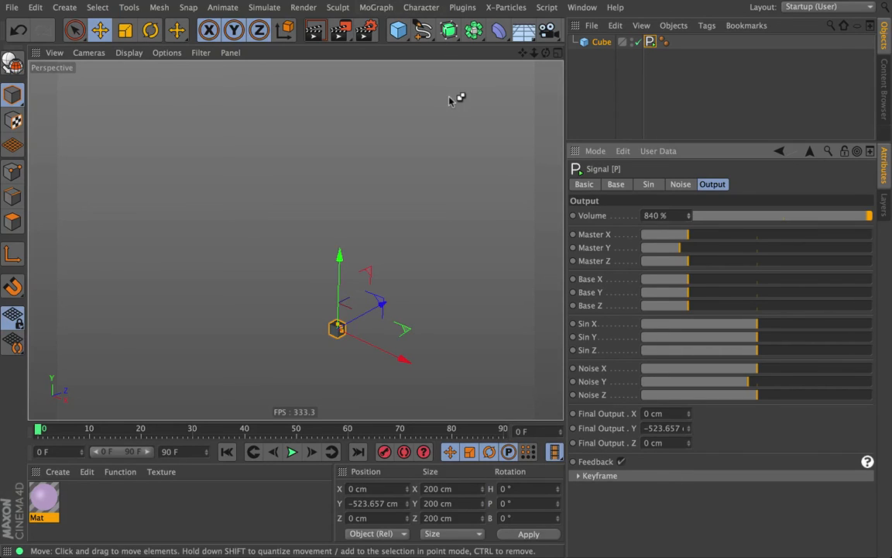